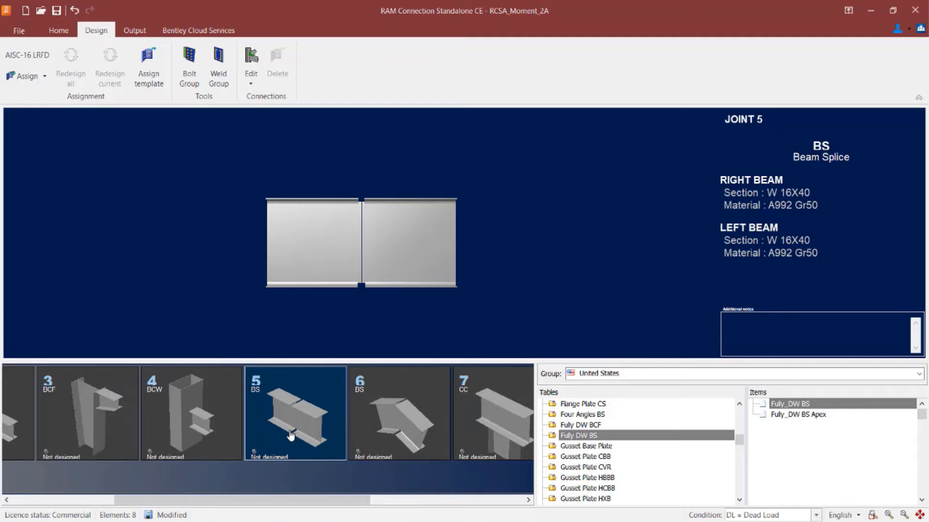
mouse_move(394, 178)
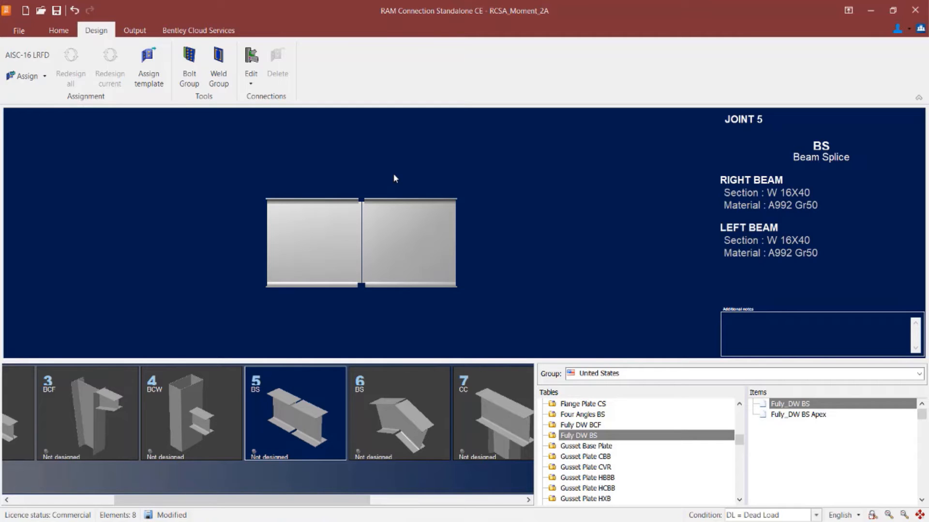
mouse_move(392, 172)
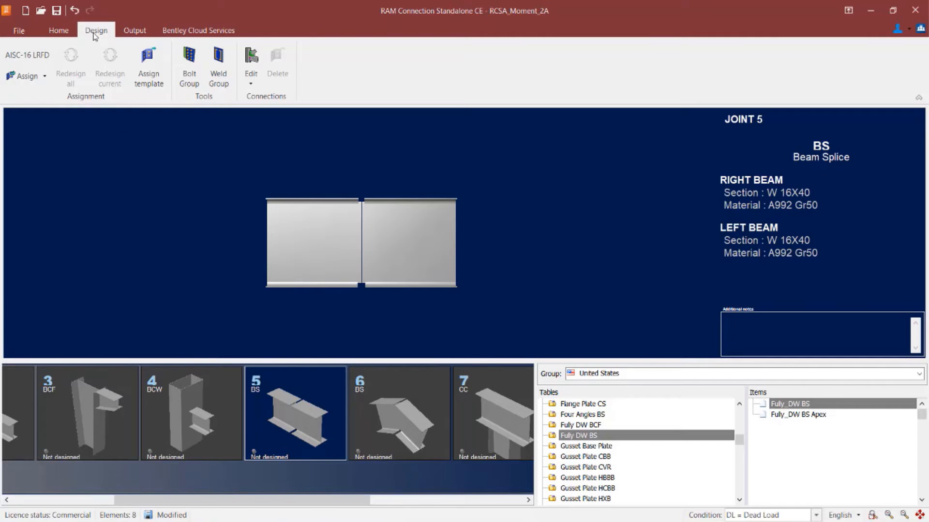
mouse_move(27, 80)
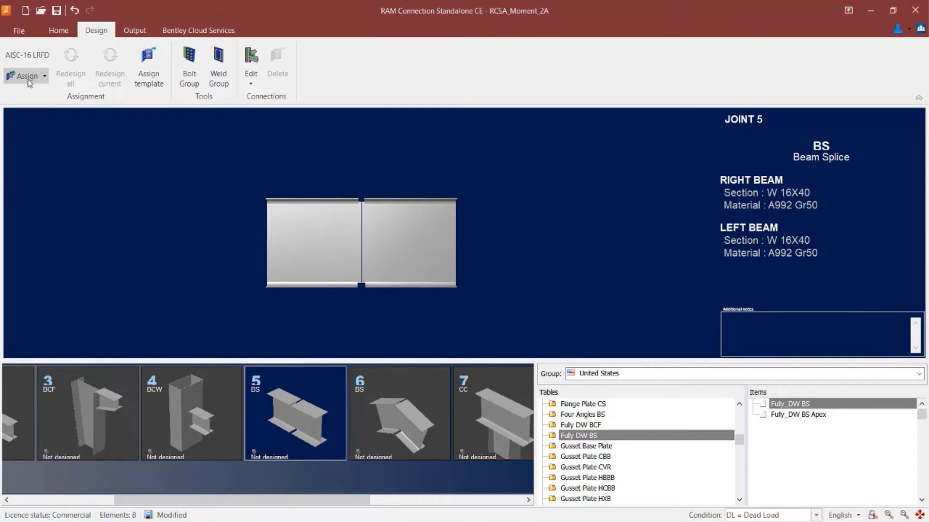
Assign joint 5 a Basic MEP Extended Downwards Beam Splice shear and moment connection.
left_click(25, 76)
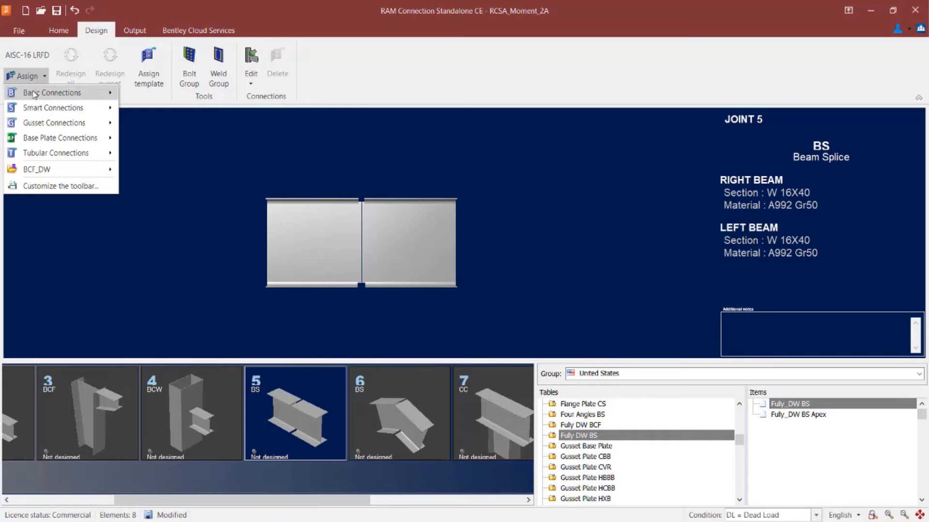
left_click(51, 93)
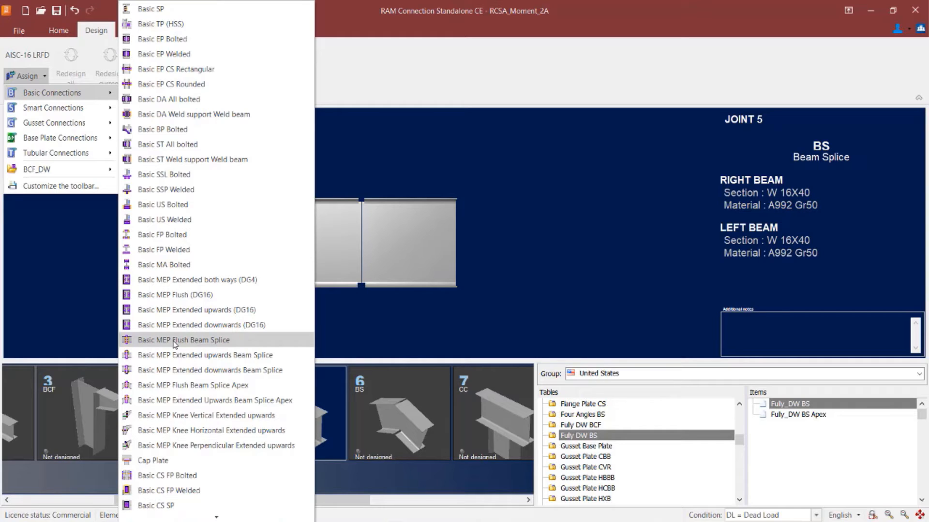
mouse_move(205, 355)
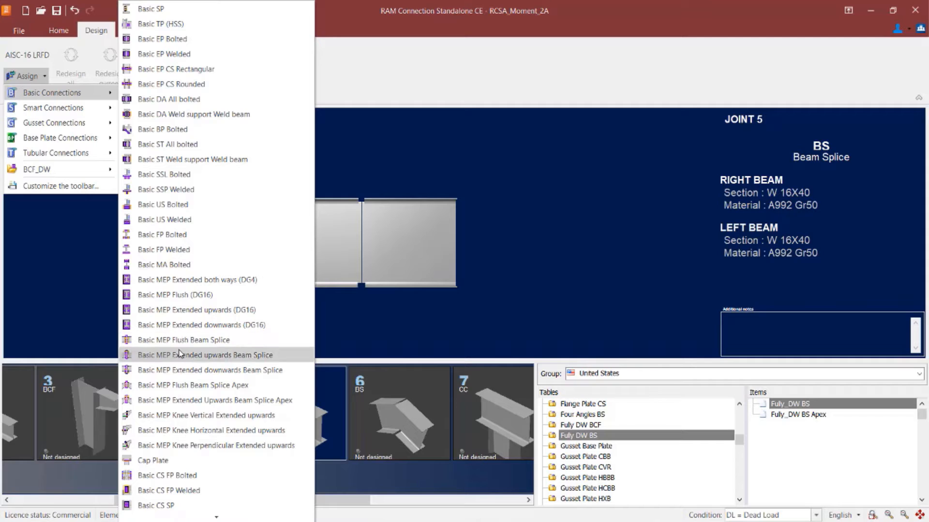
mouse_move(175, 370)
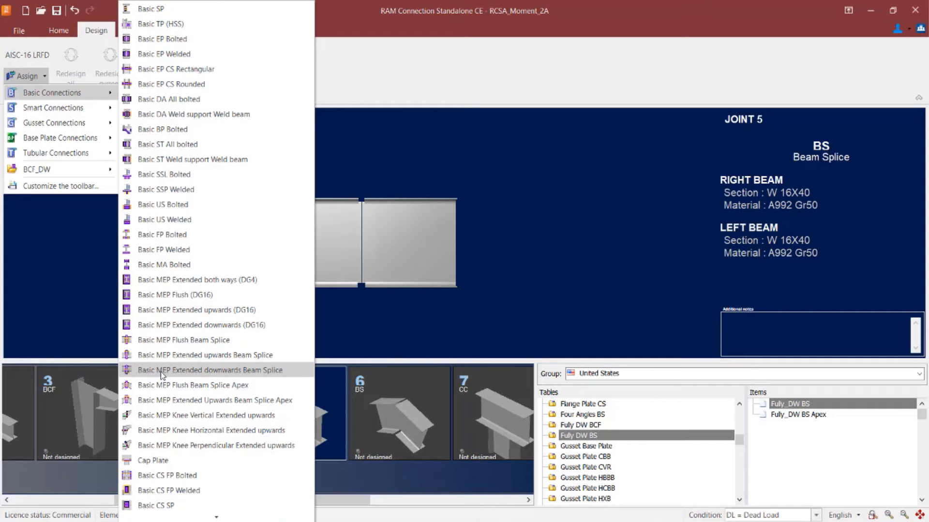
left_click(208, 369)
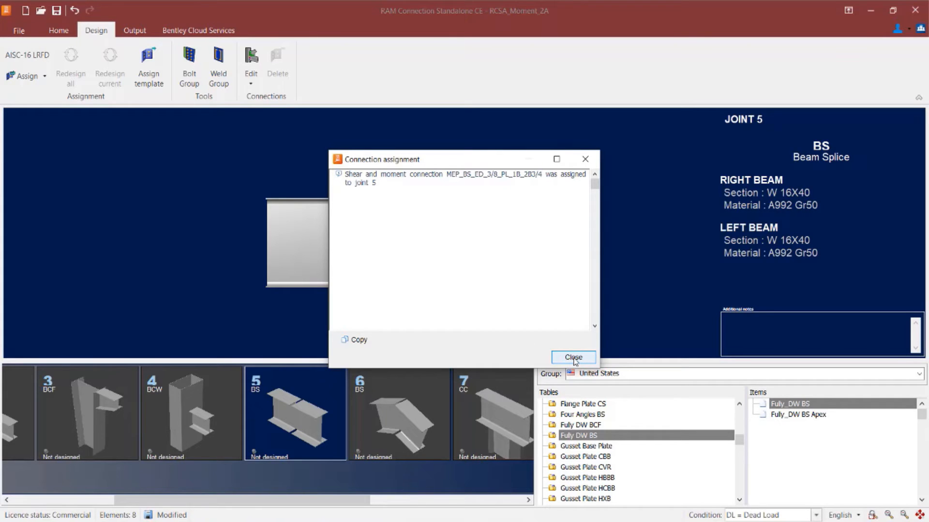
Dismiss the confirmation to reveal joint 5's bolted end plate splice at ratio 0.91.
left_click(572, 357)
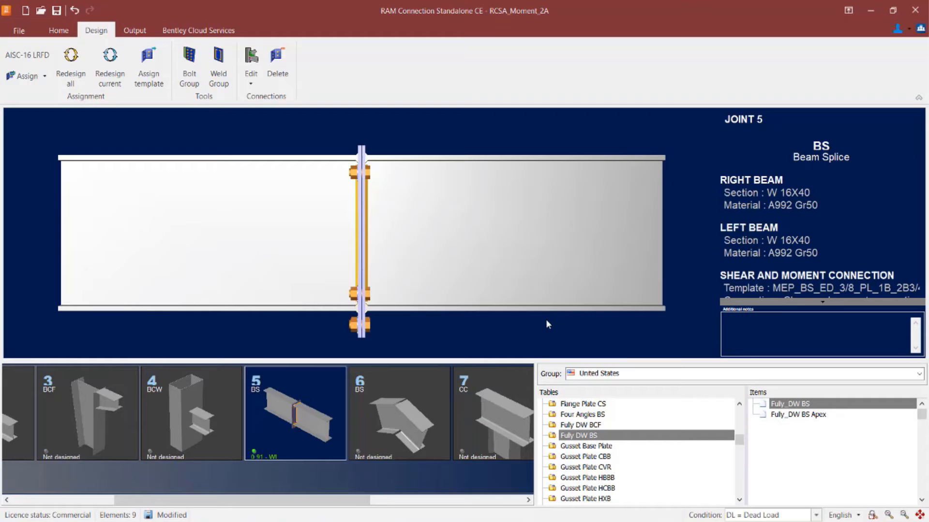
mouse_move(394, 210)
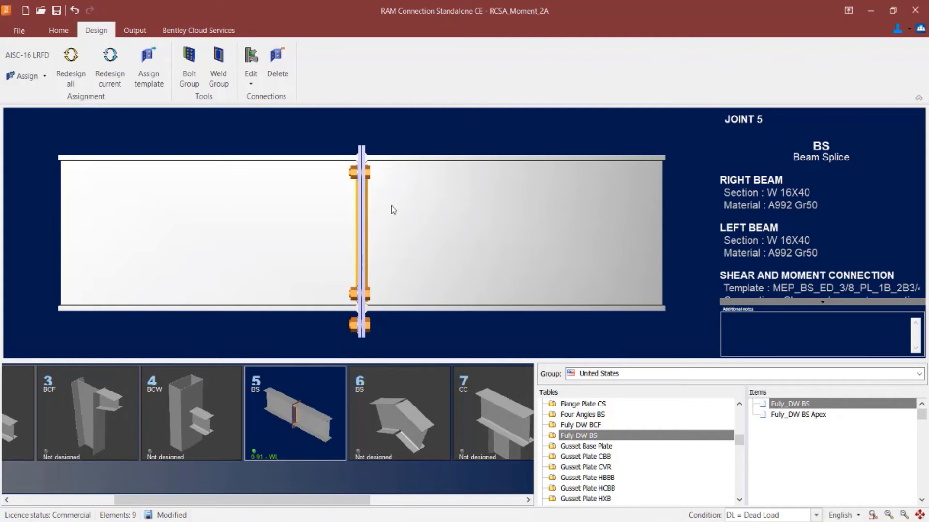
mouse_move(250, 65)
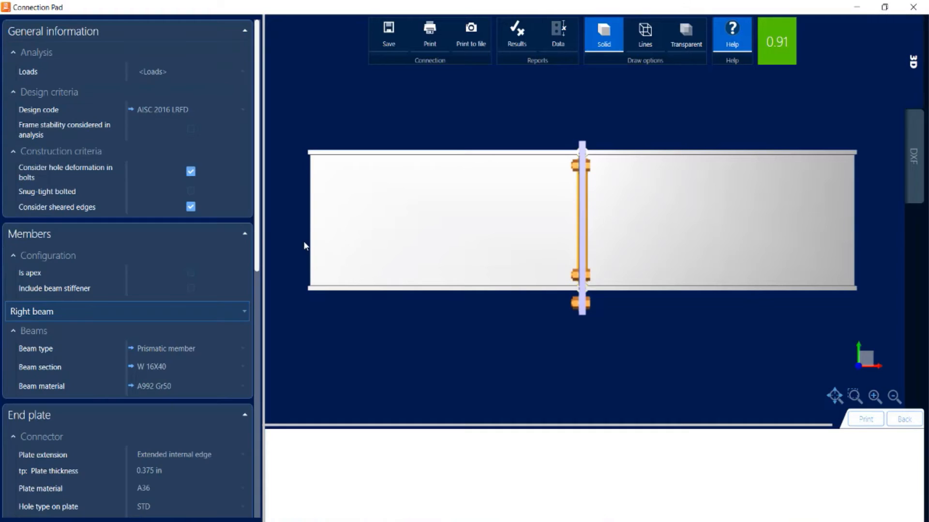
Review joint 5's end plate, weld and 3/4" A325 bolt settings, leaving the beam stiffener excluded.
scroll("down", 3)
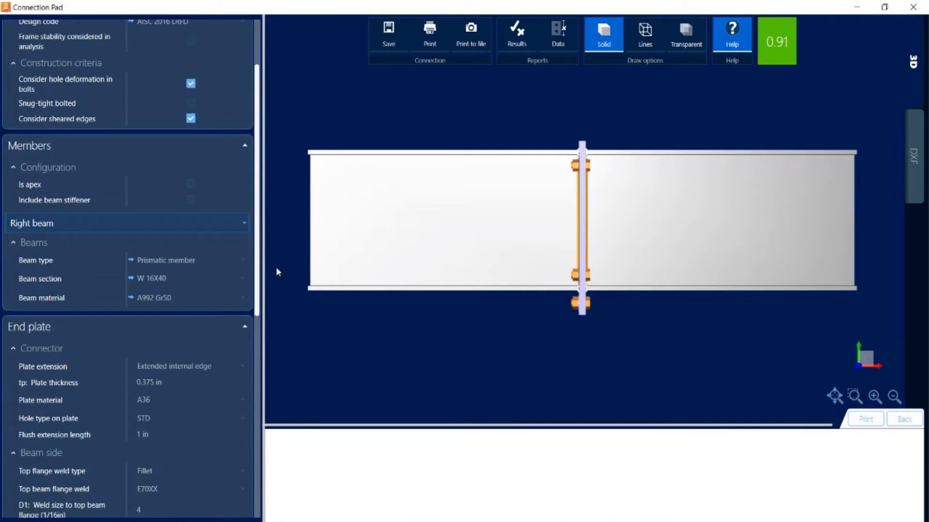
scroll("down", 3)
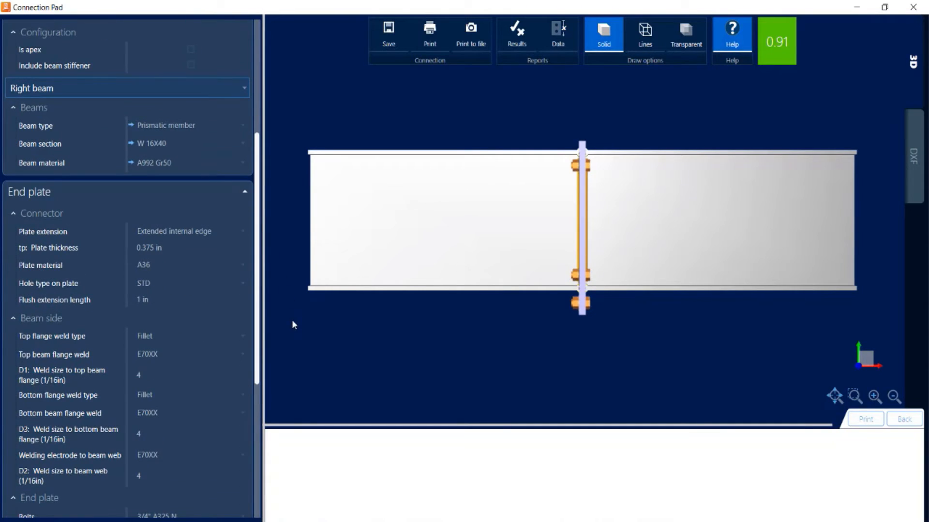
scroll("up", 3)
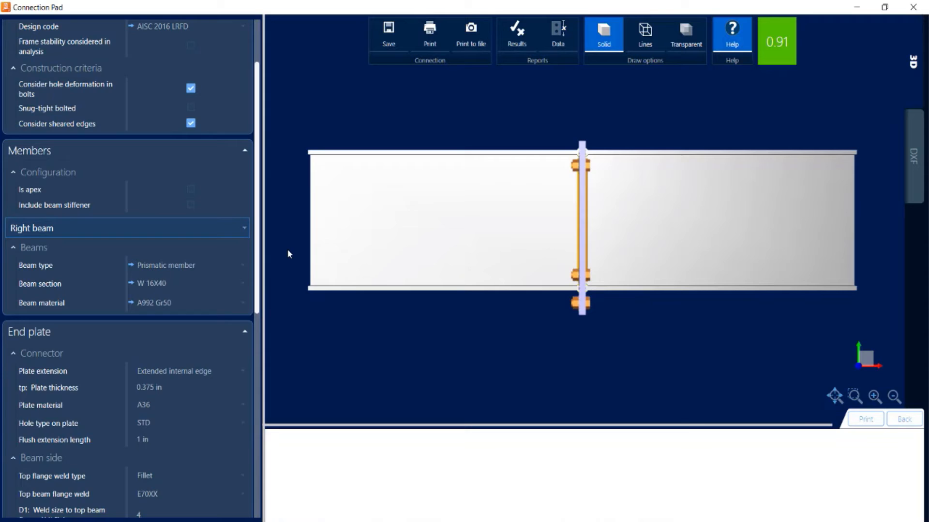
scroll("up", 3)
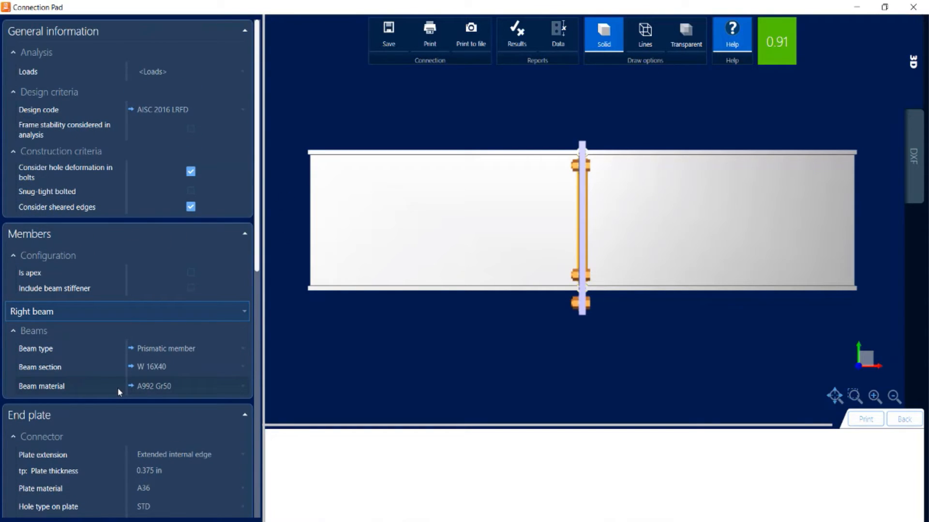
mouse_move(80, 294)
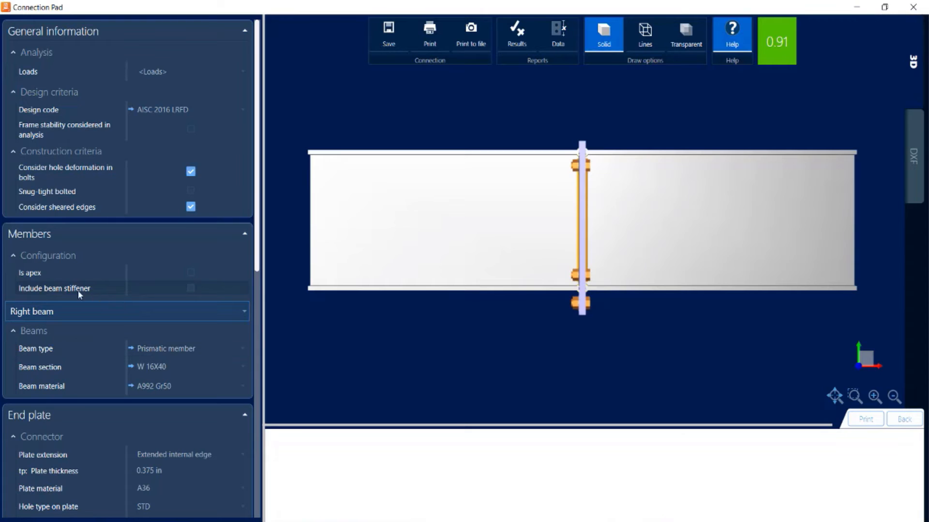
left_click(191, 288)
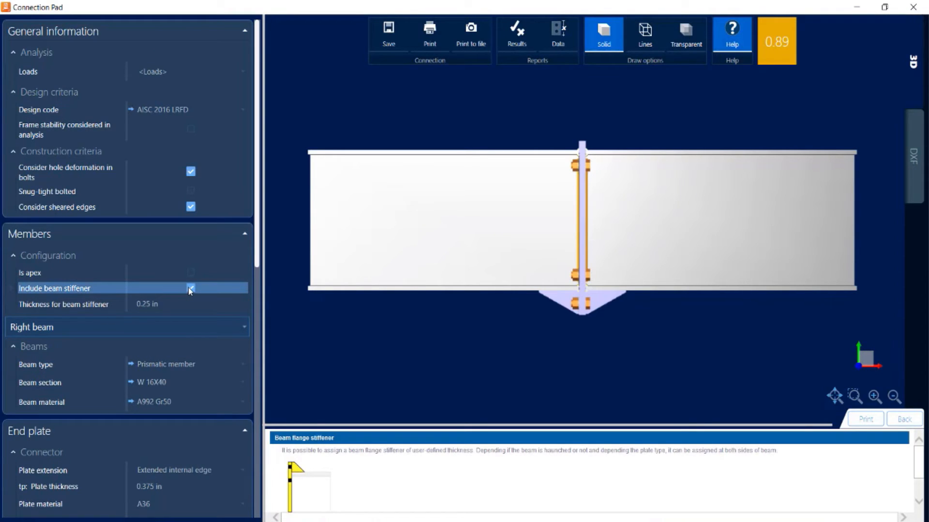
left_click(190, 288)
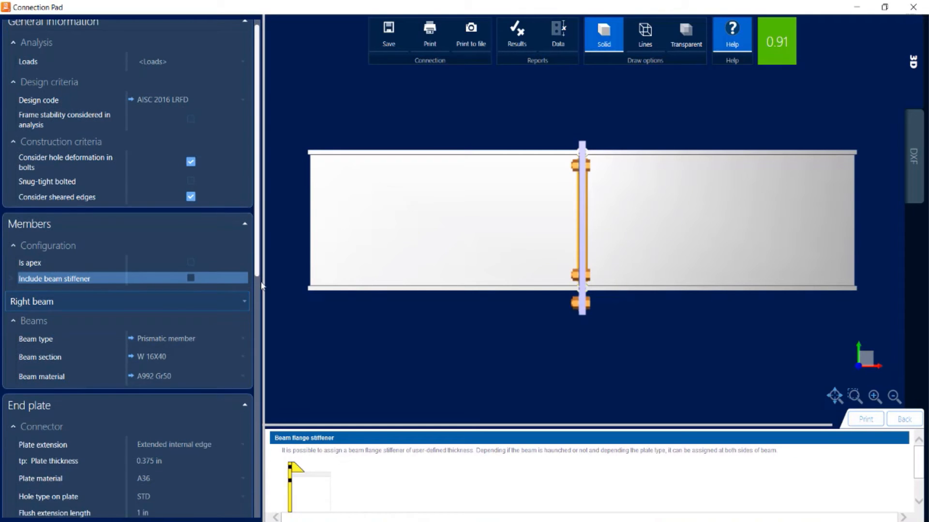
scroll("down", 3)
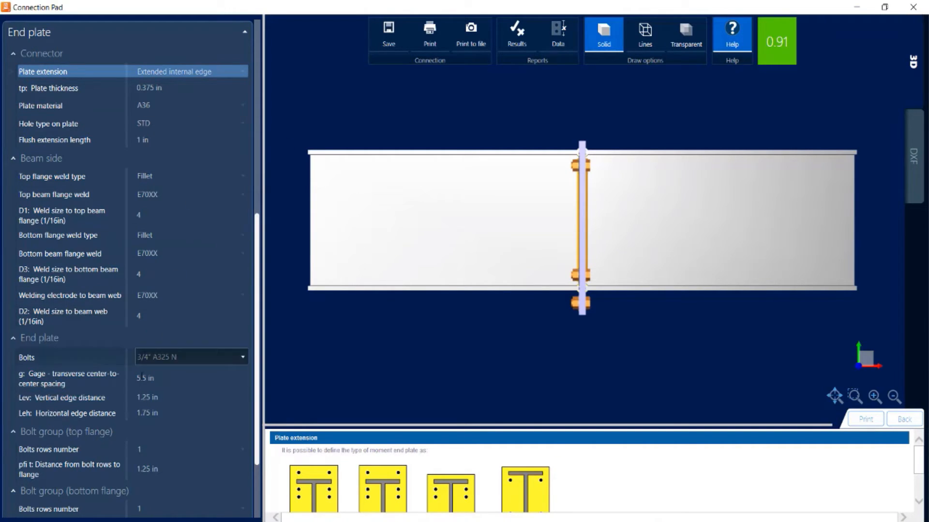
left_click(190, 357)
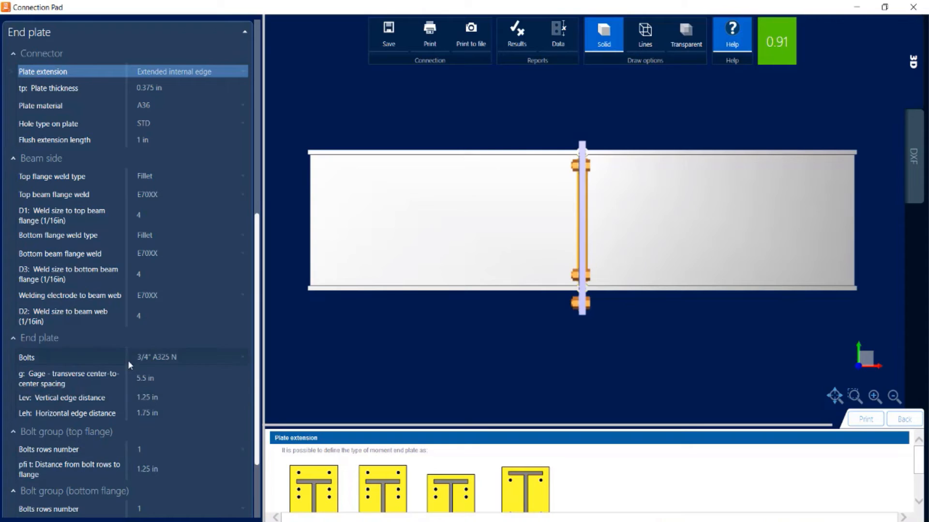
scroll("down", 3)
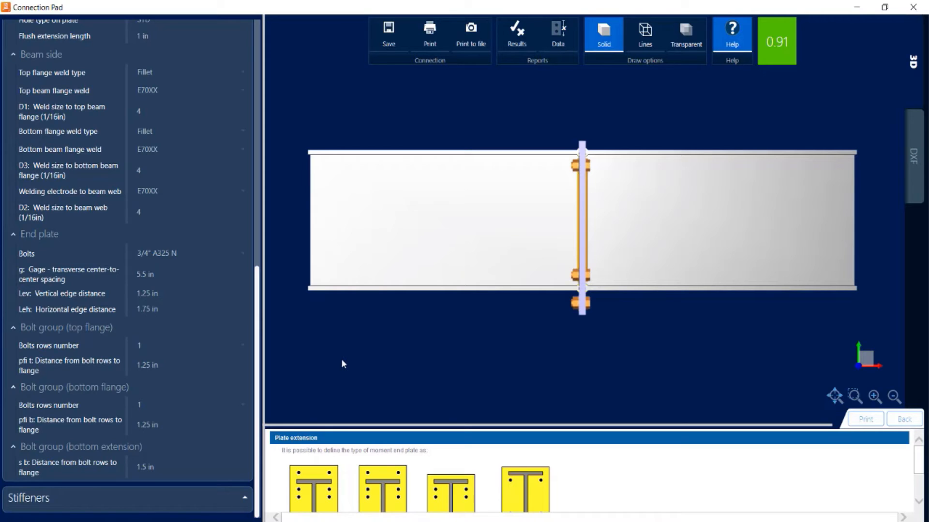
mouse_move(390, 353)
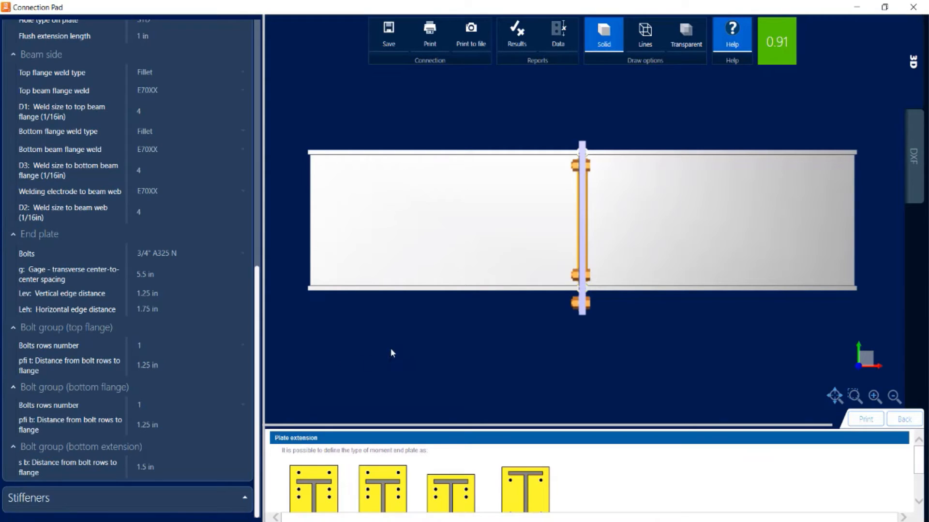
mouse_move(515, 35)
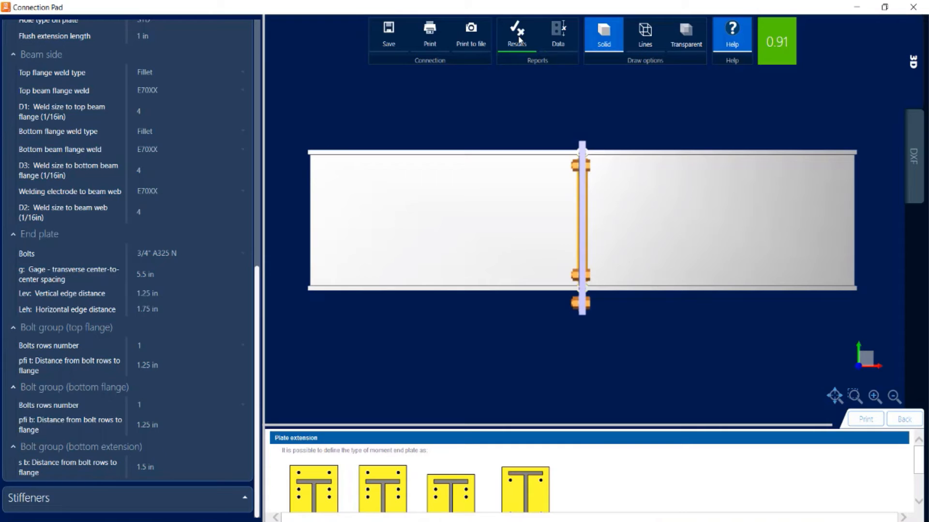
Review joint 5's design report with bolt distance checks and formulas, then close it.
left_click(517, 33)
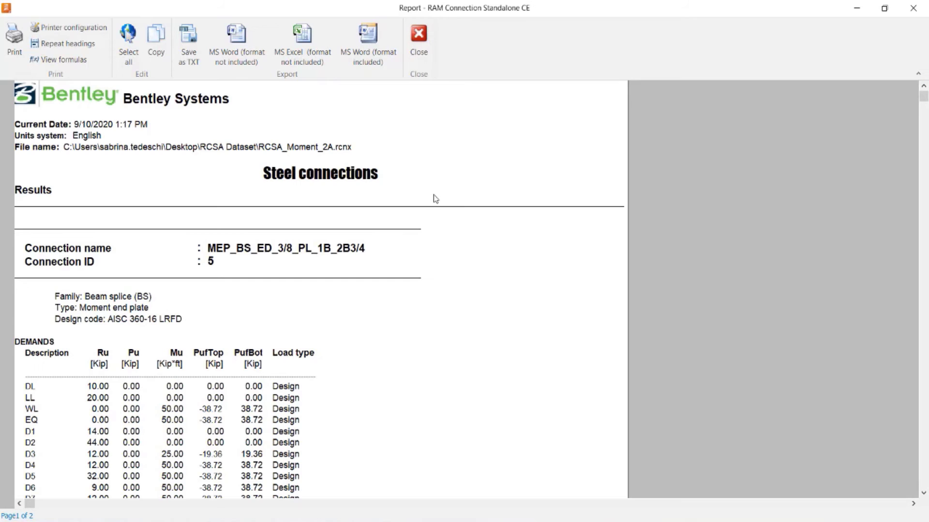
scroll("down", 3)
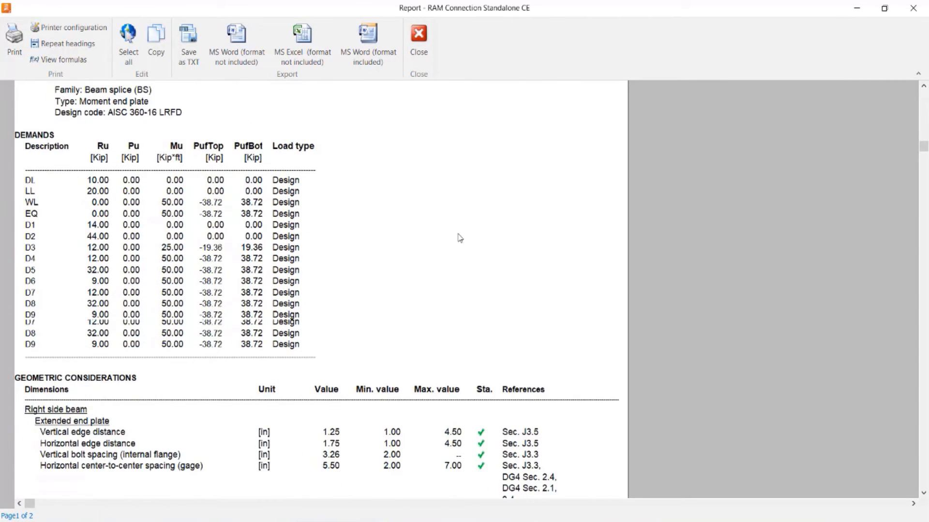
scroll("down", 3)
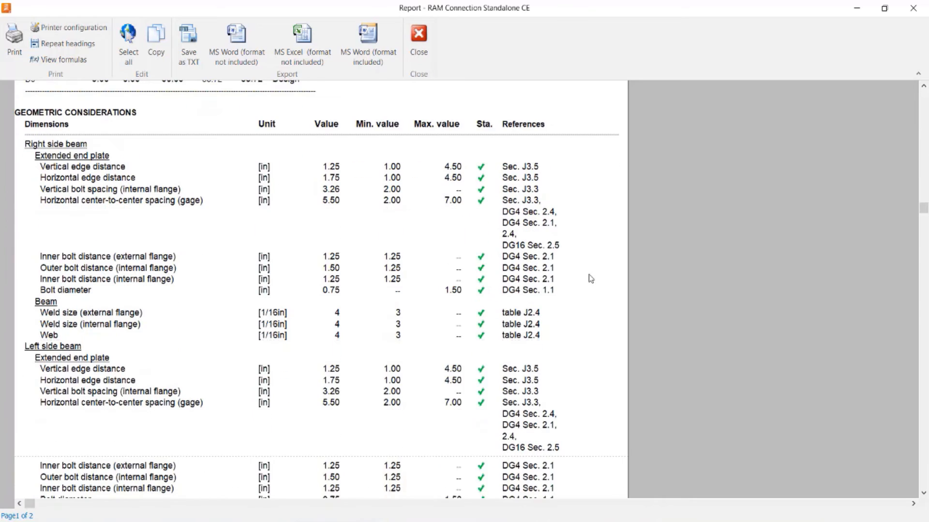
scroll("down", 3)
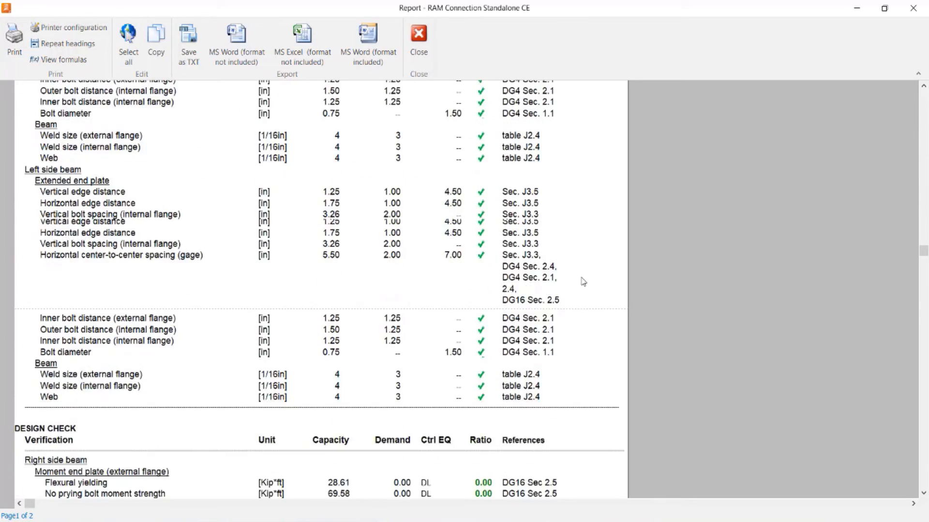
scroll("down", 3)
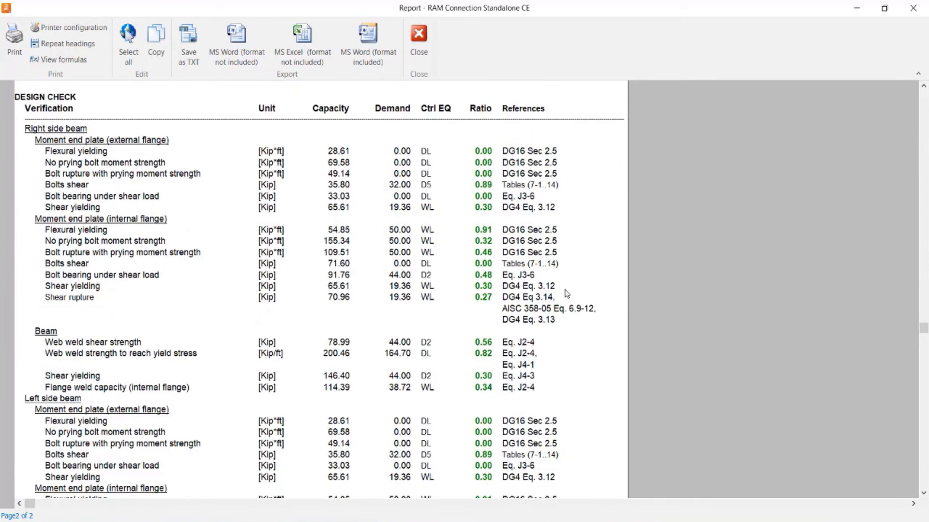
scroll("down", 3)
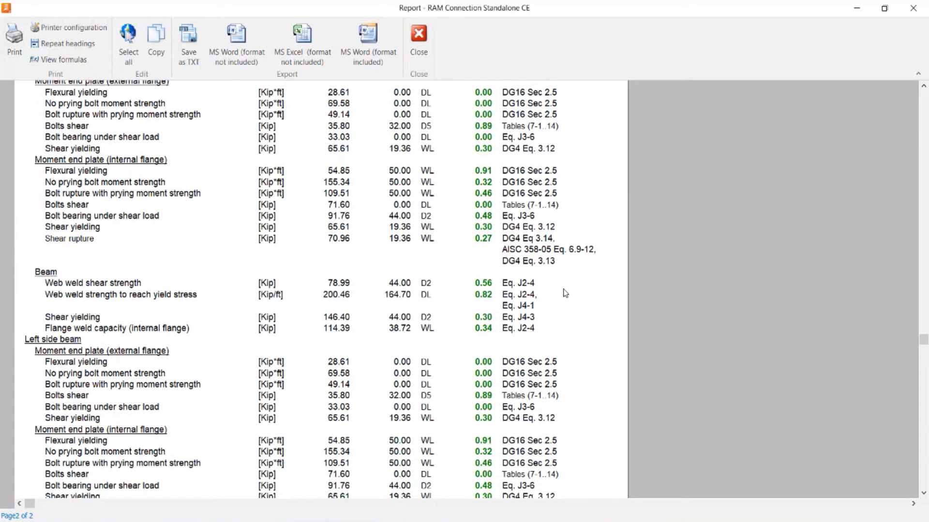
mouse_move(105, 170)
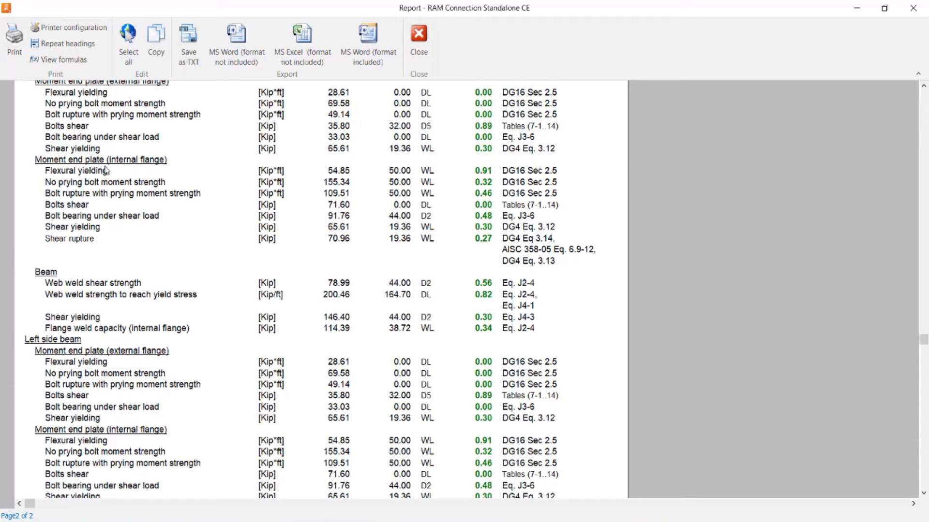
left_click(63, 59)
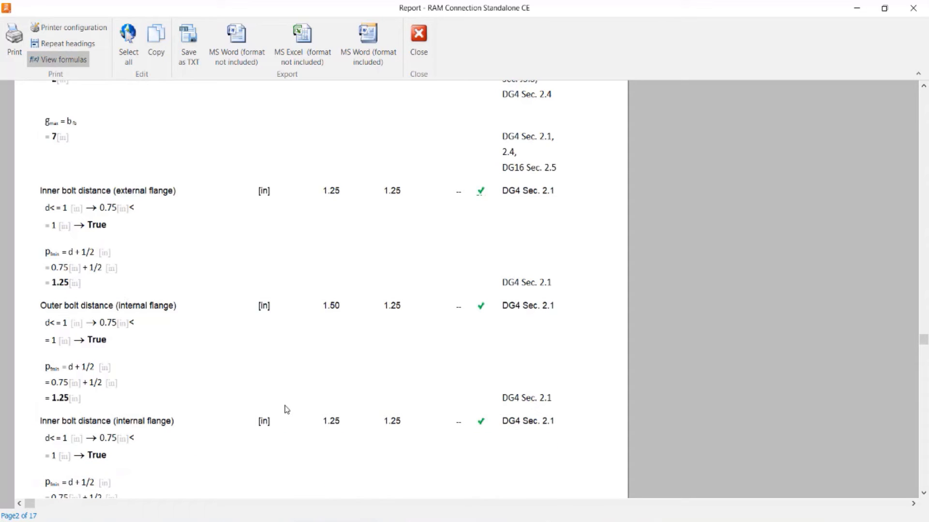
mouse_move(297, 402)
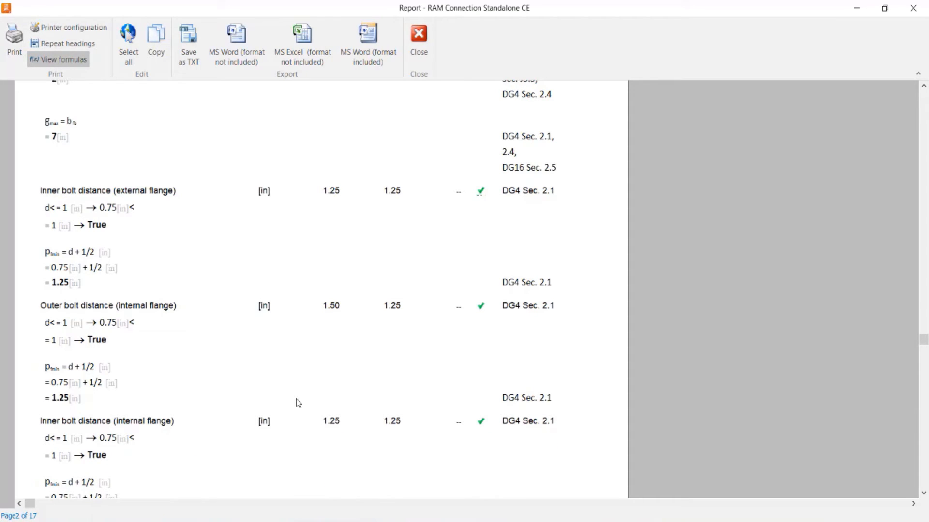
left_click(418, 39)
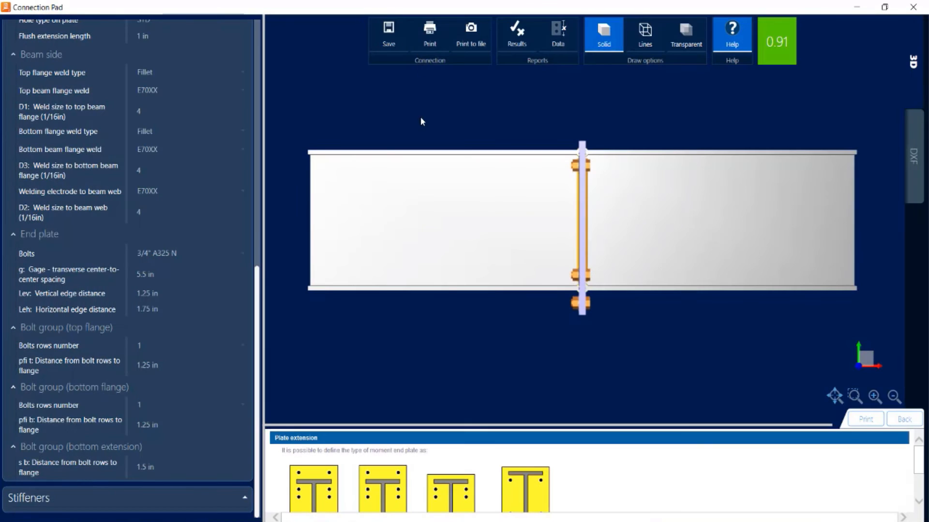
mouse_move(888, 165)
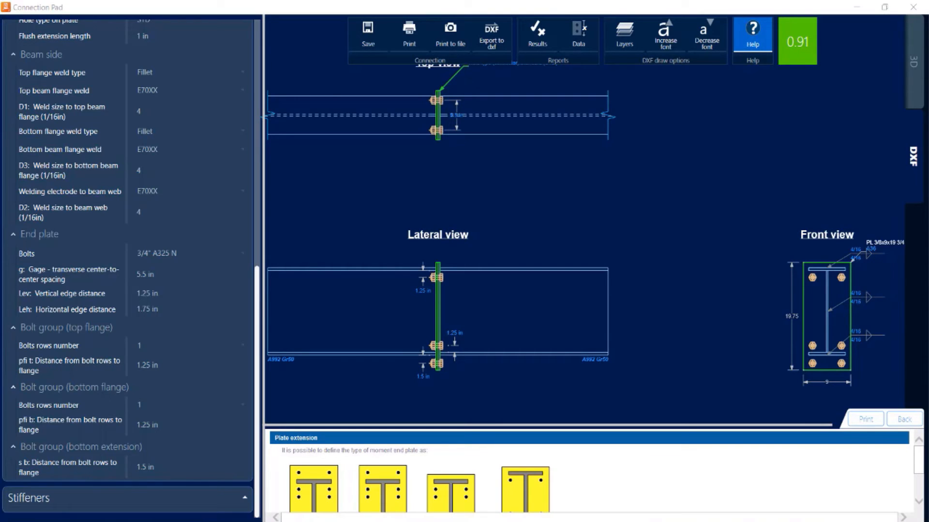
mouse_move(734, 195)
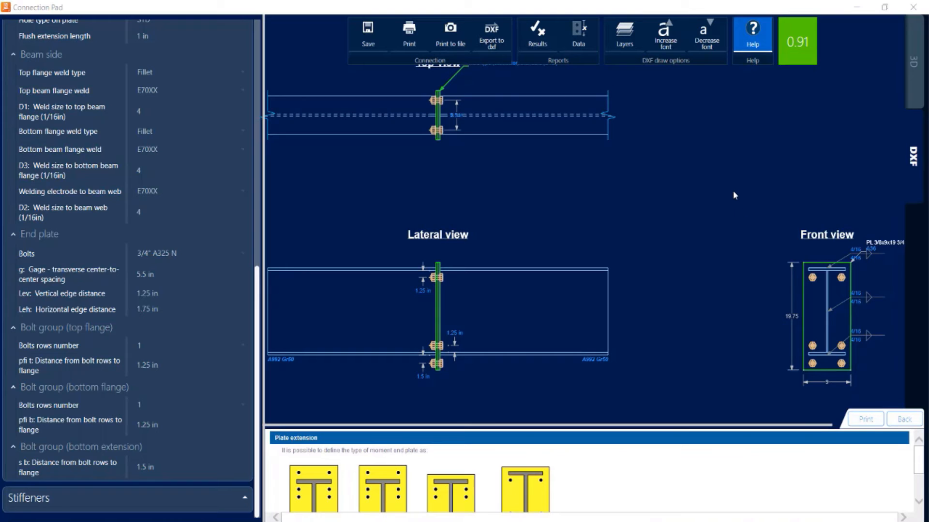
mouse_move(915, 39)
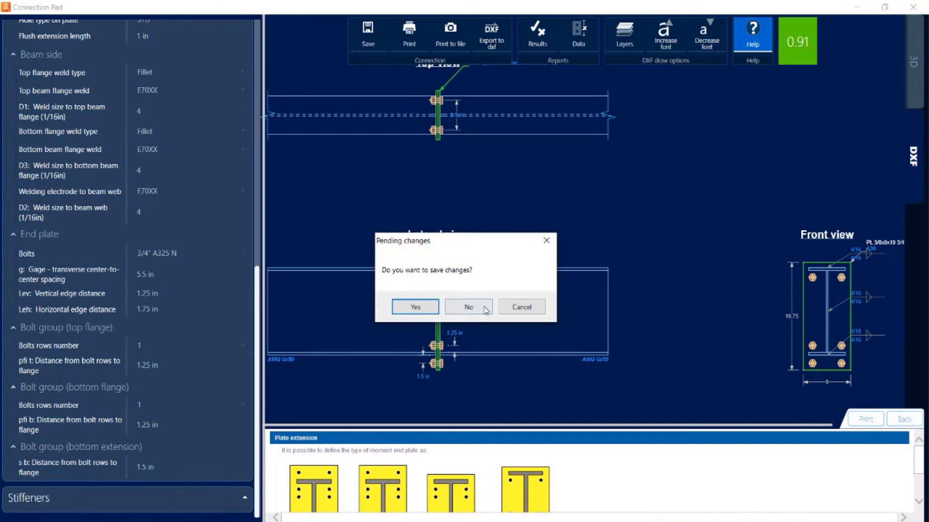
Discard pending changes so the editor closes with joint 5 still at 0.91.
left_click(467, 307)
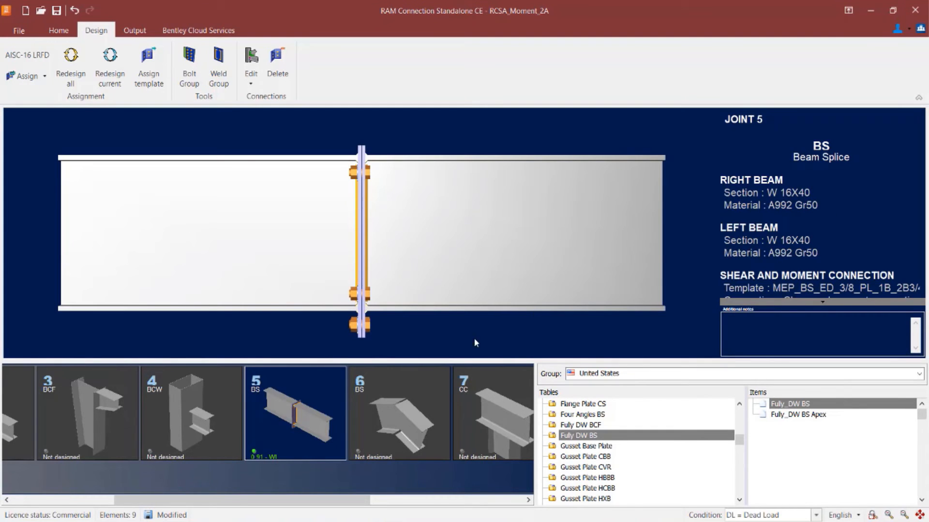
Select joint 6, the -20° W16X40 apex splice with no connection yet.
left_click(399, 413)
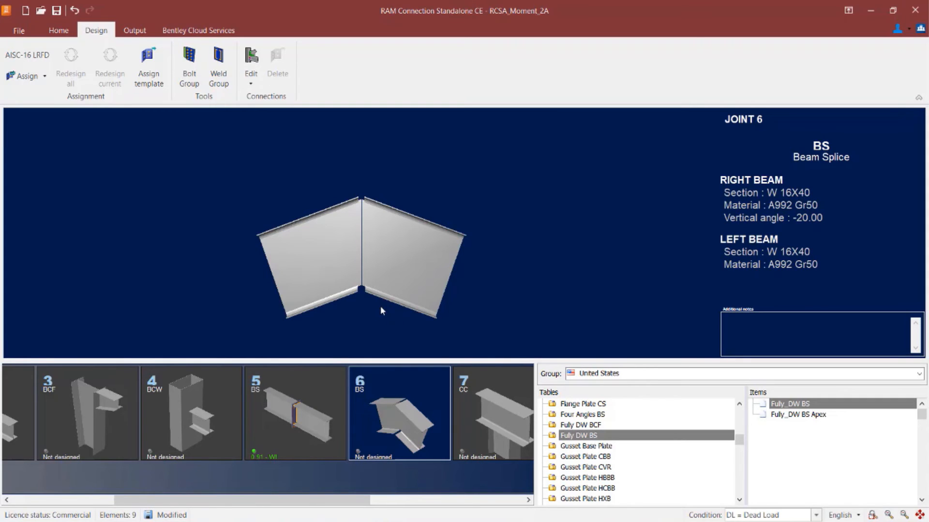
mouse_move(97, 35)
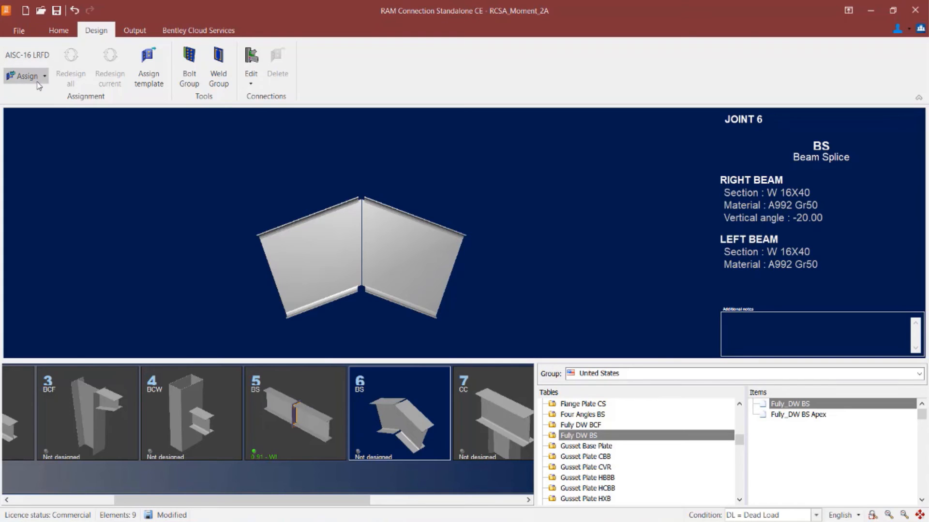
Assign joint 6 a Smart MEP Extended Upwards Beam Splice Apex connection.
left_click(23, 75)
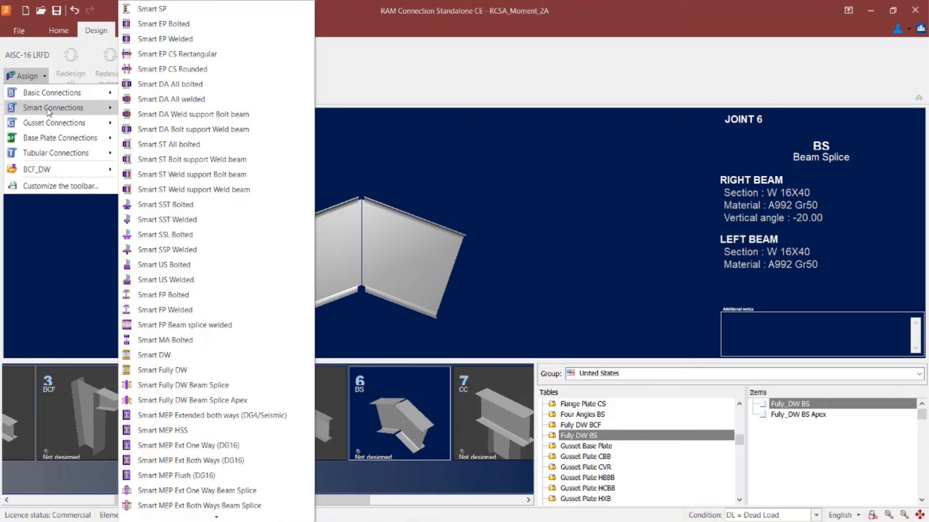
mouse_move(207, 460)
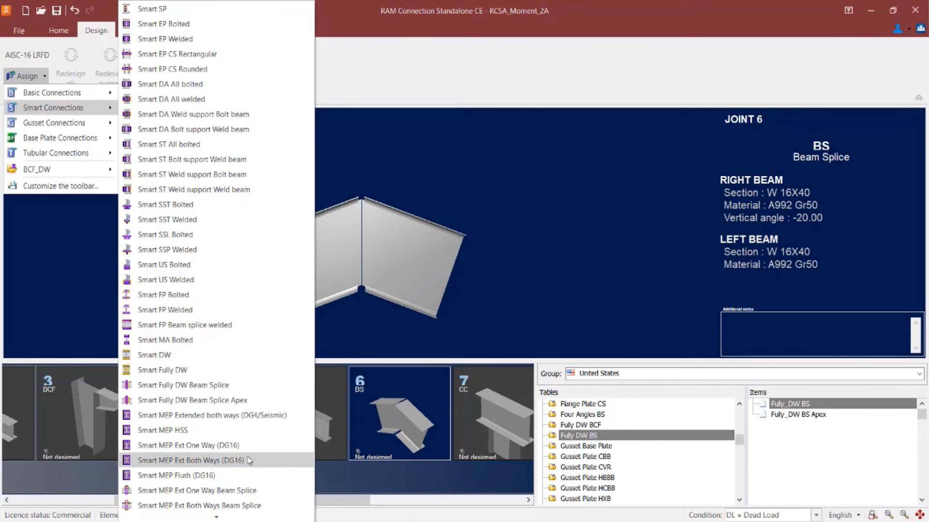
mouse_move(199, 505)
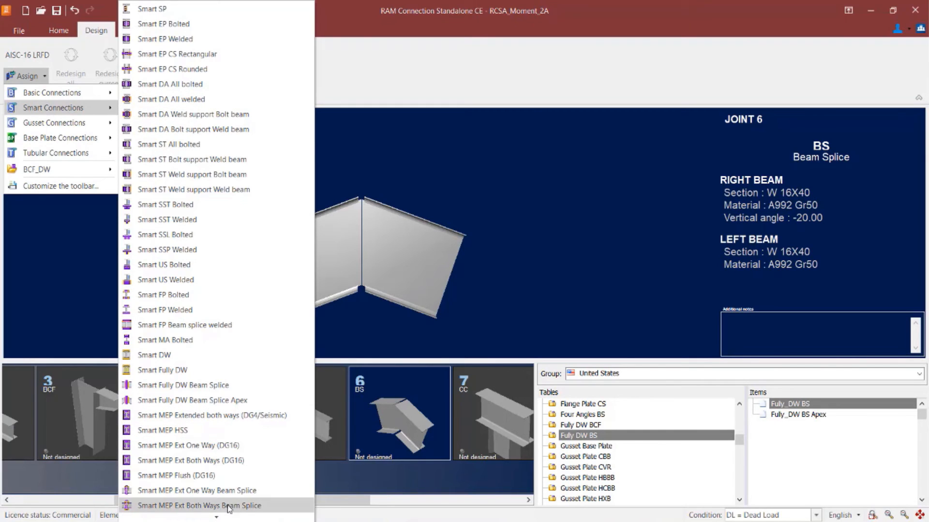
scroll("down", 3)
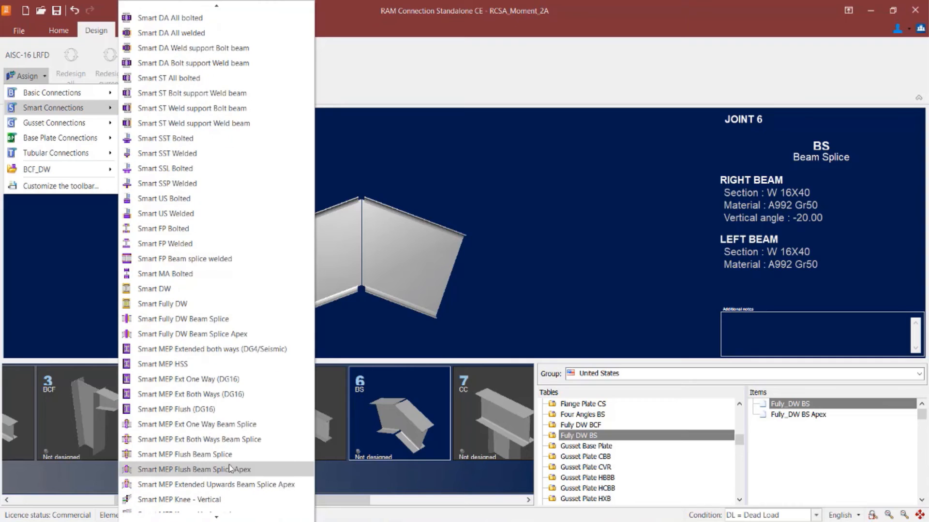
mouse_move(216, 472)
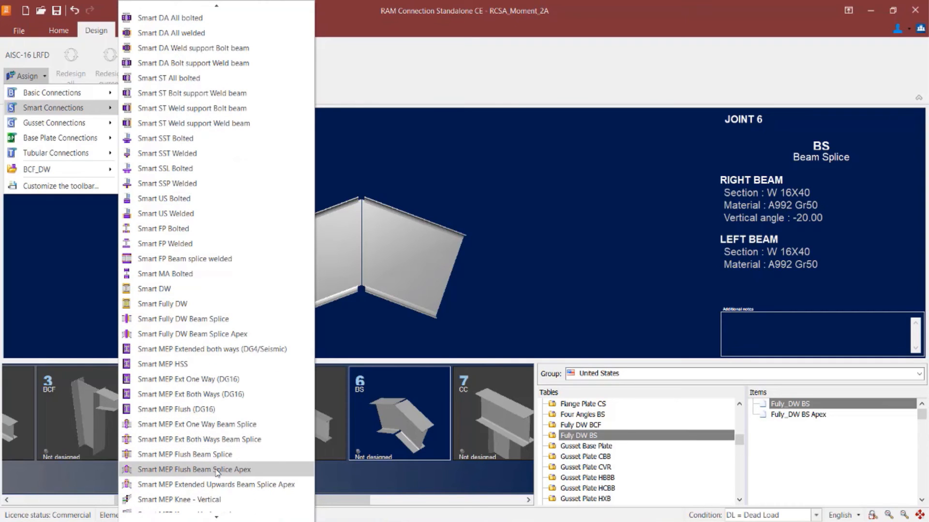
mouse_move(222, 473)
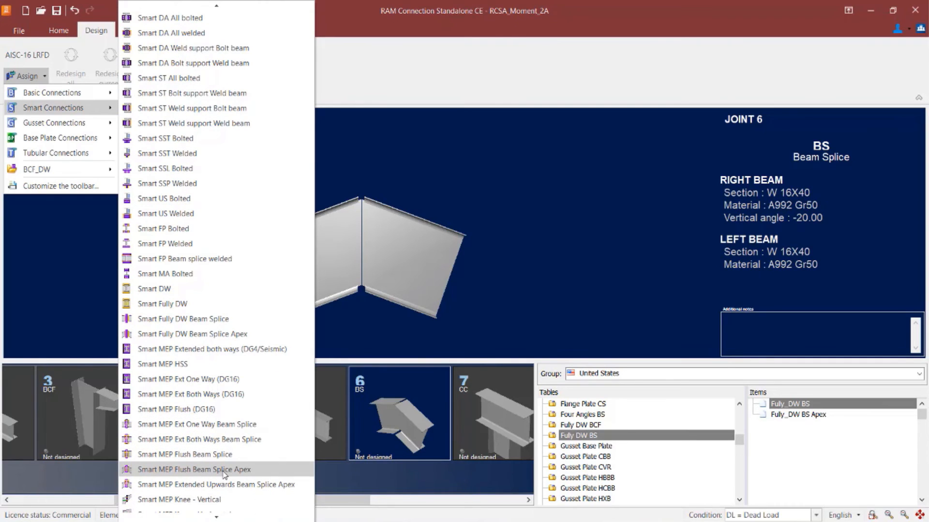
mouse_move(233, 473)
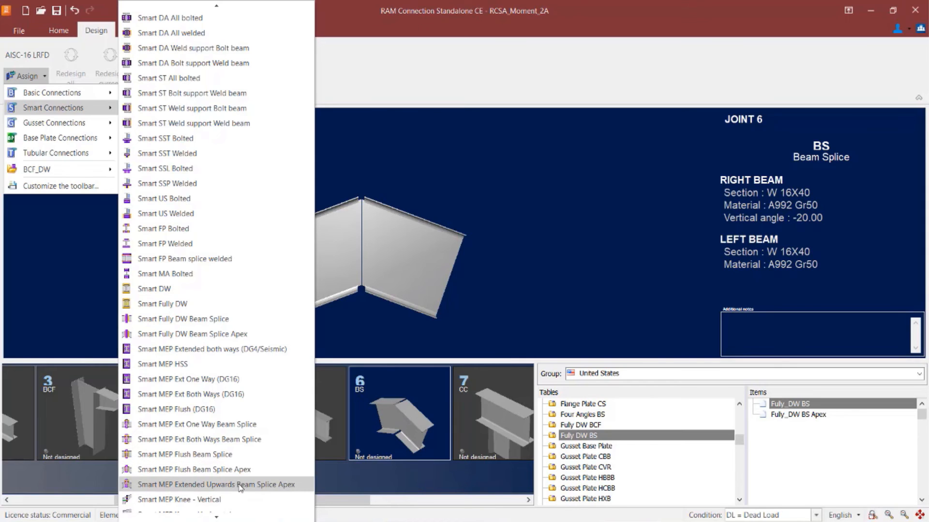
mouse_move(240, 487)
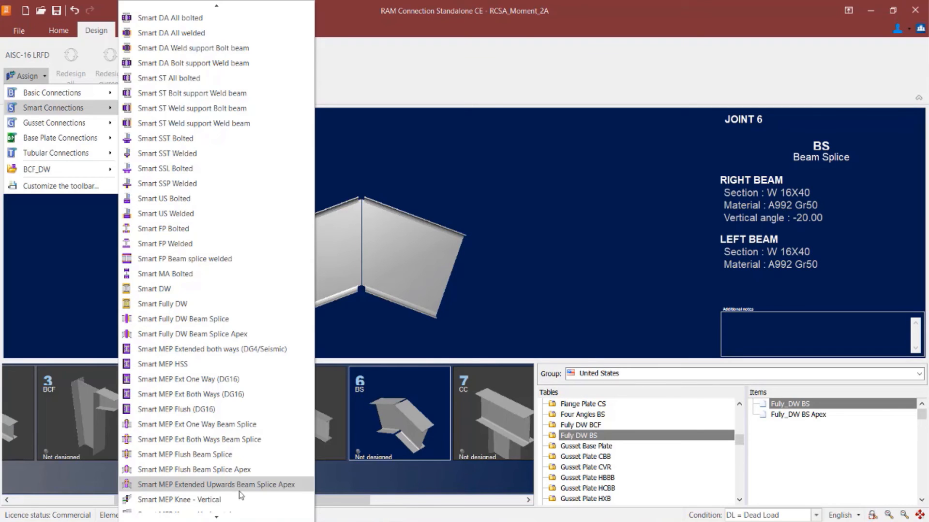
left_click(218, 484)
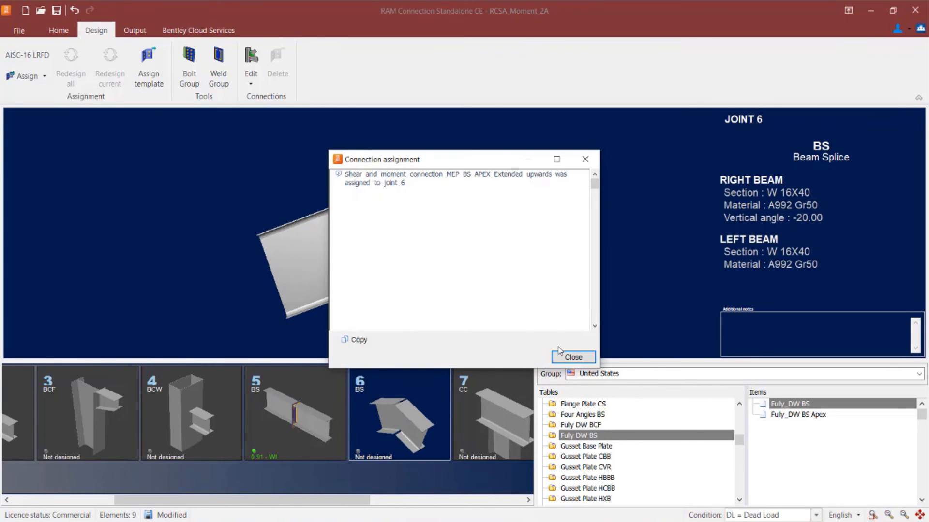
Dismiss the confirmation to reveal joint 6's apex end plate splice at ratio 0.94.
left_click(572, 357)
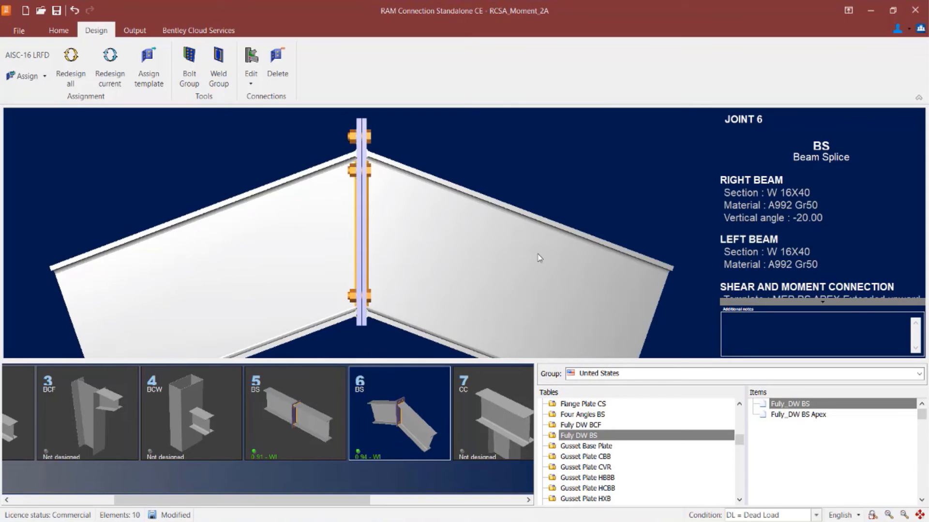
mouse_move(534, 225)
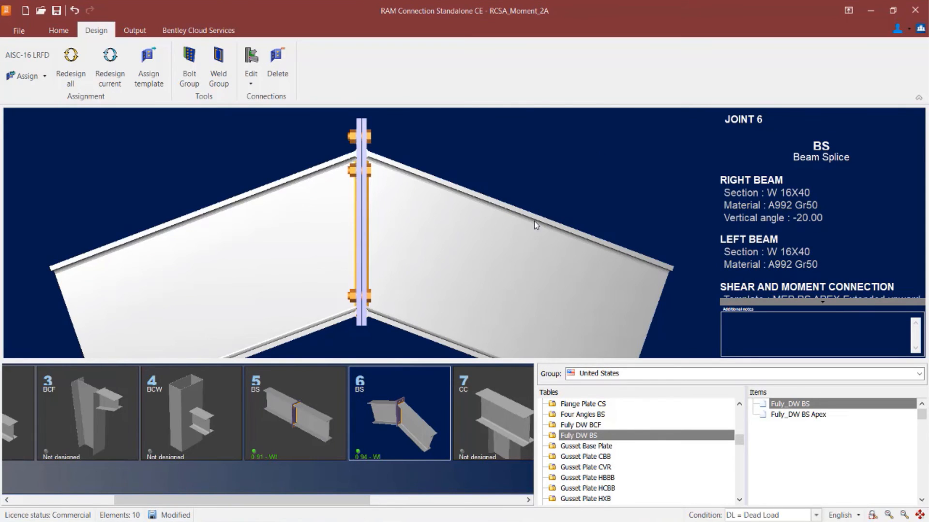
mouse_move(371, 471)
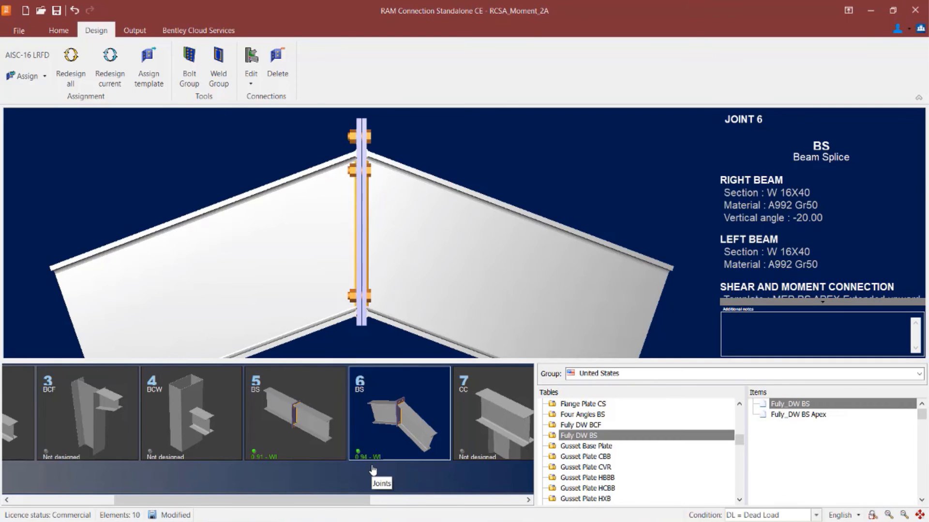
mouse_move(265, 102)
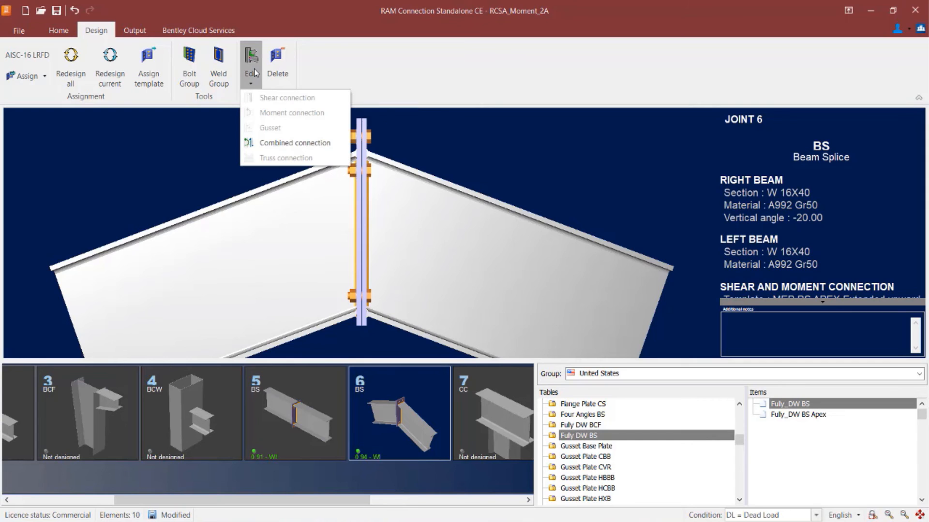
Edit joint 6's combined connection, reviewing end plate and bolt settings with no beam stiffener.
left_click(319, 216)
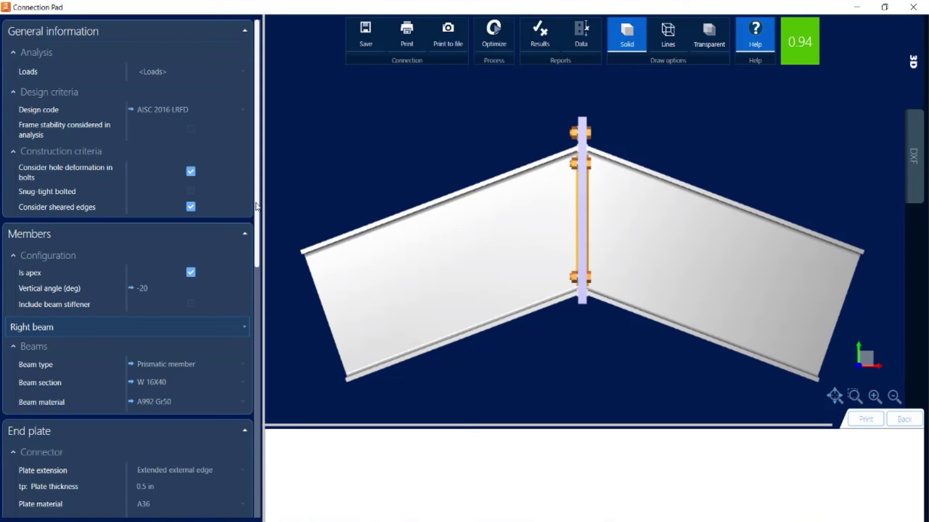
scroll("down", 3)
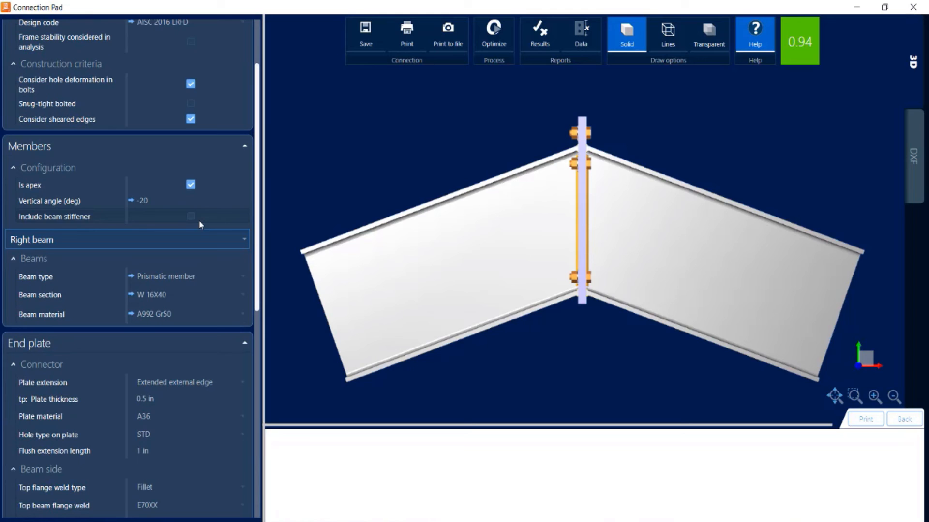
left_click(191, 215)
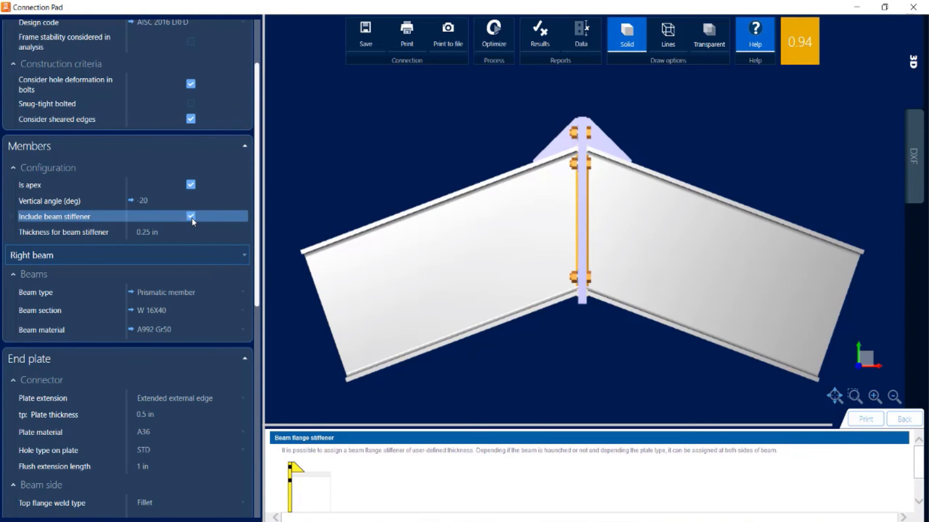
left_click(191, 215)
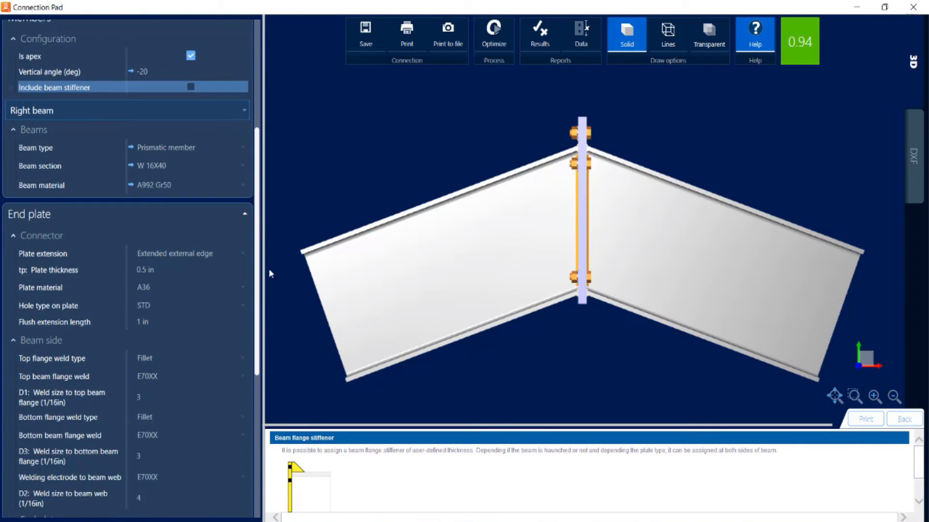
scroll("down", 3)
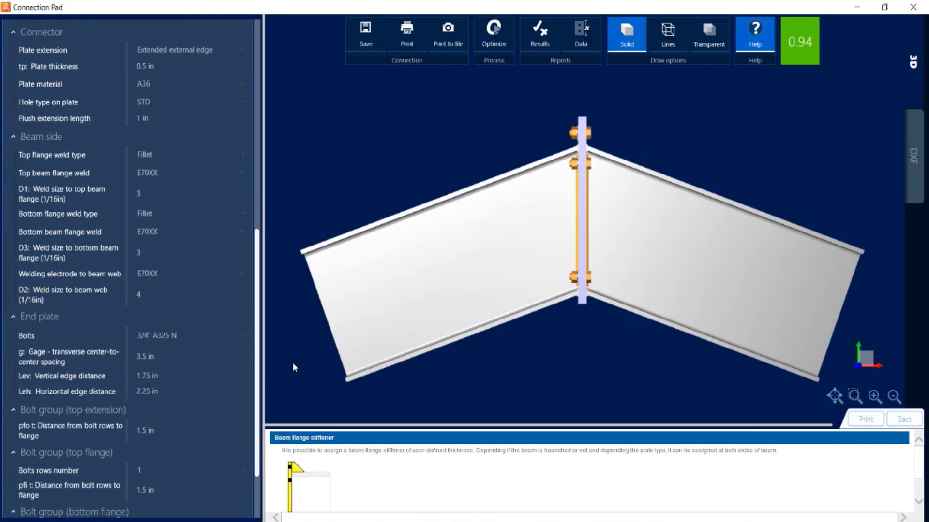
scroll("down", 3)
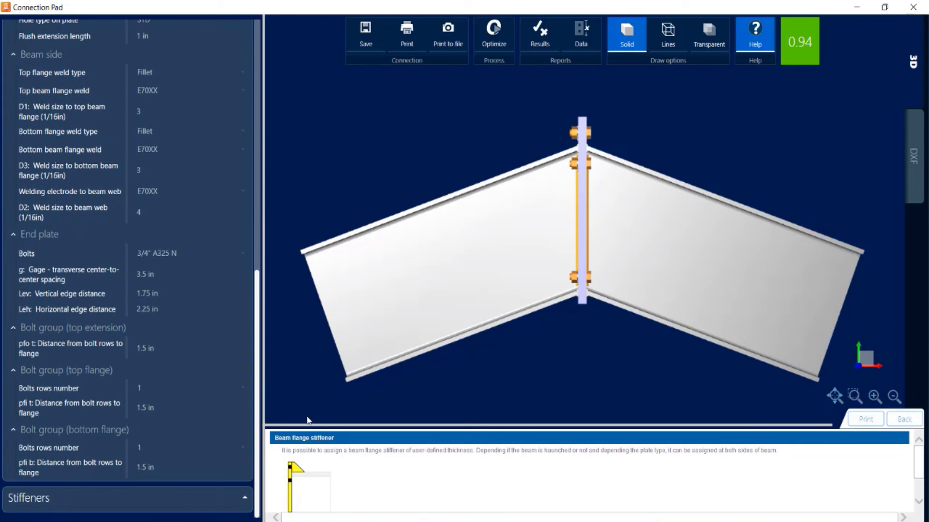
mouse_move(128, 328)
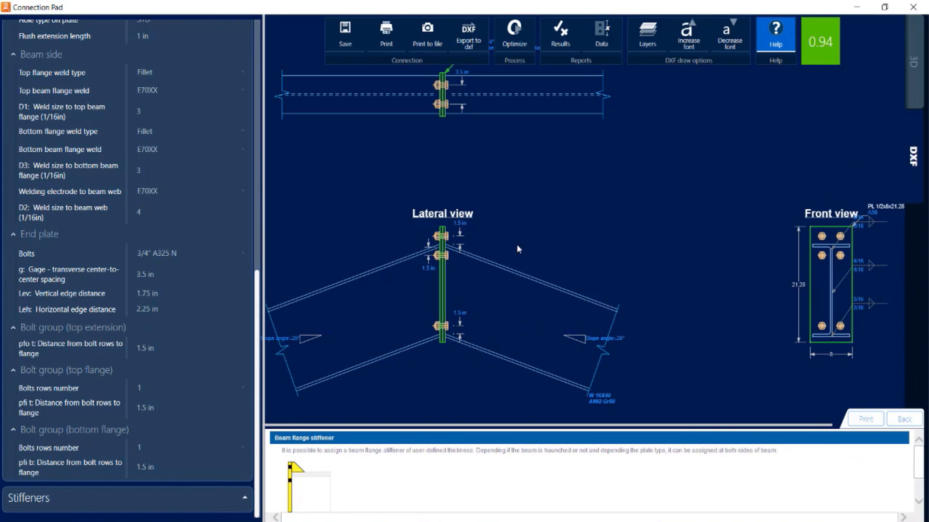
mouse_move(560, 281)
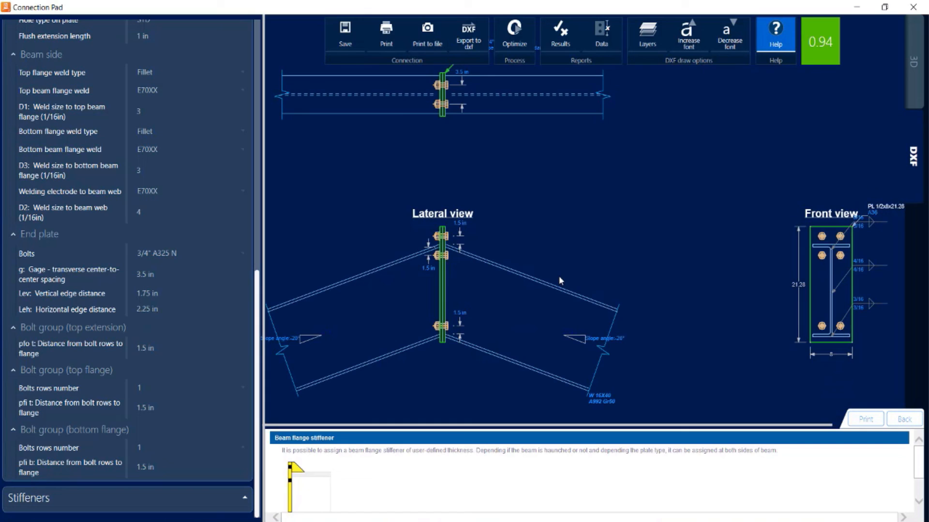
mouse_move(667, 207)
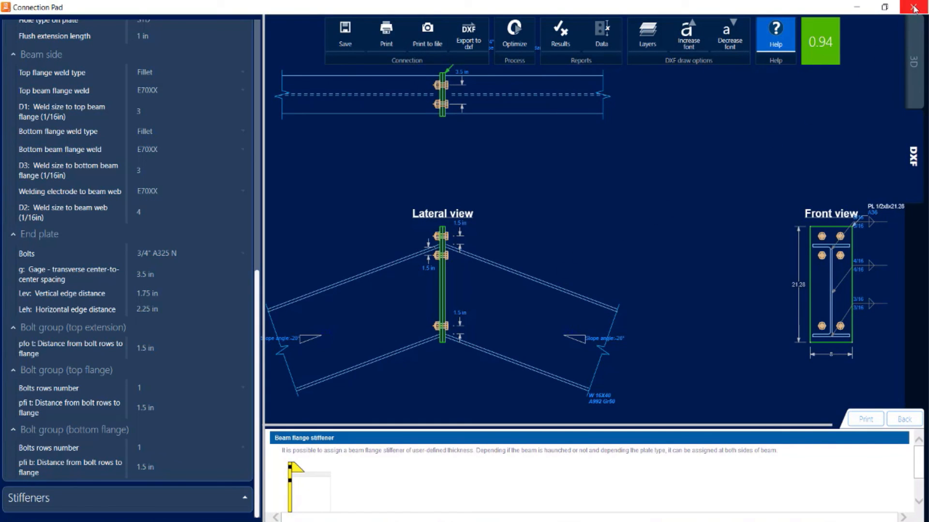
Close the connection editor, returning to the model view with joint 6 at 0.94.
left_click(914, 6)
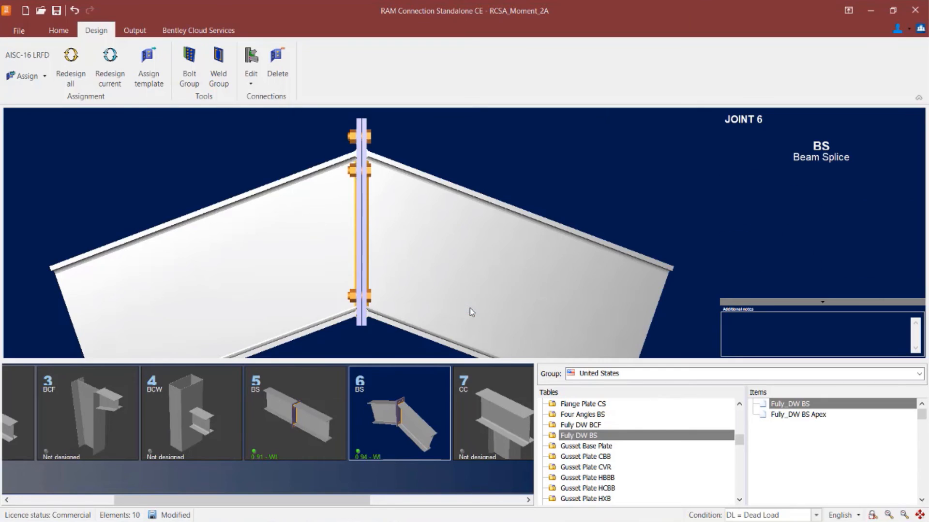